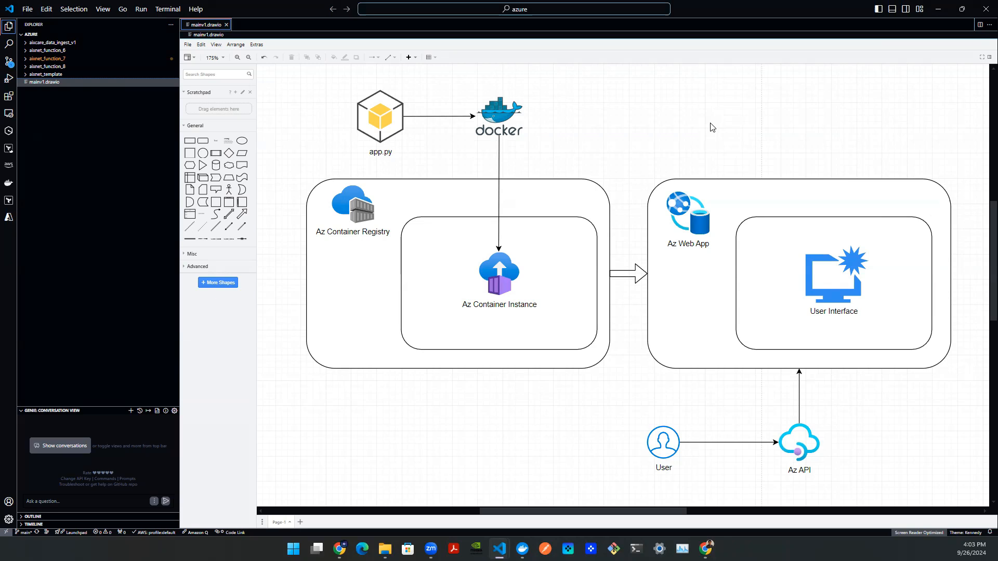
mouse_move(605, 133)
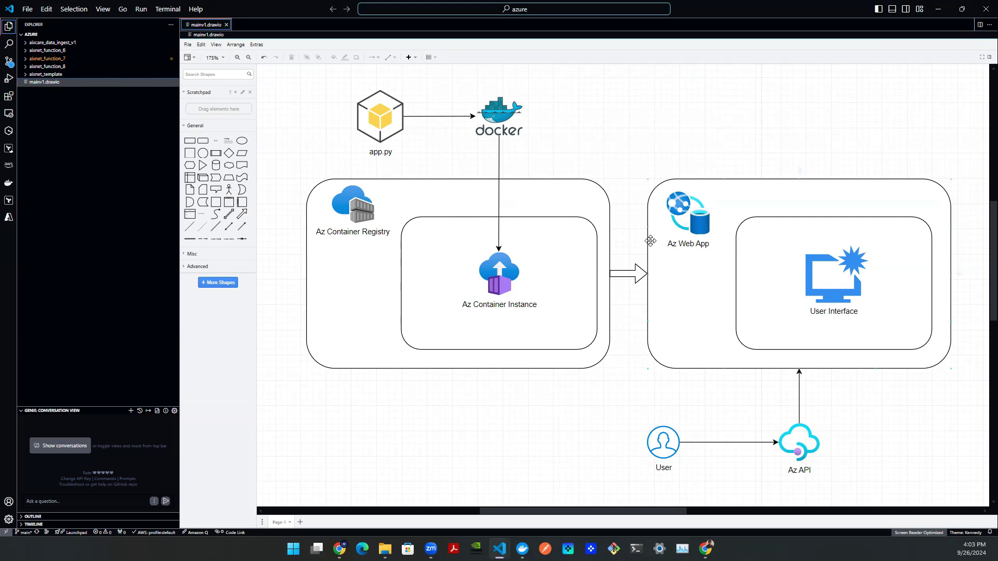
mouse_move(323, 276)
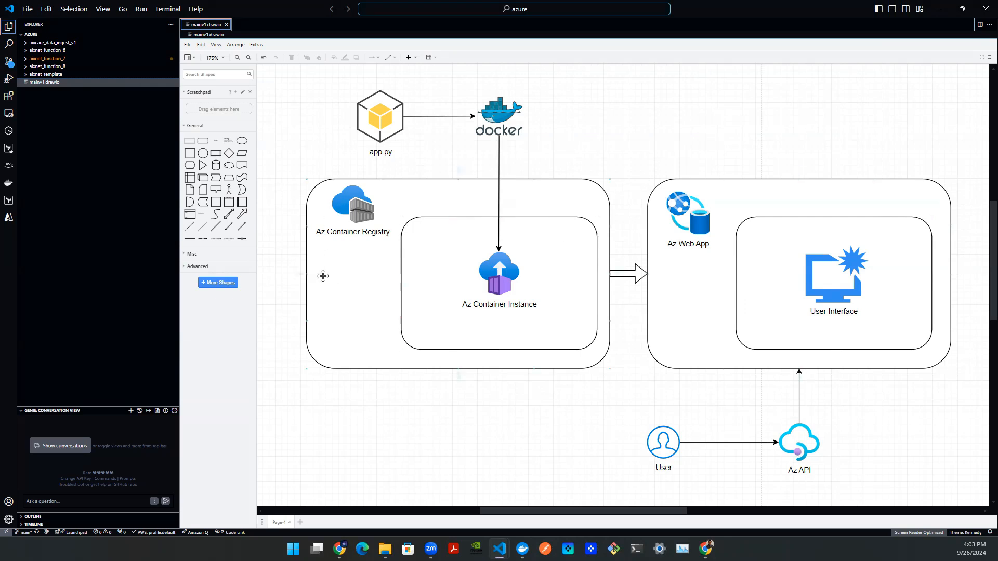
- Search the portal for 'container re' and open the Container registries service
left_click(353, 204)
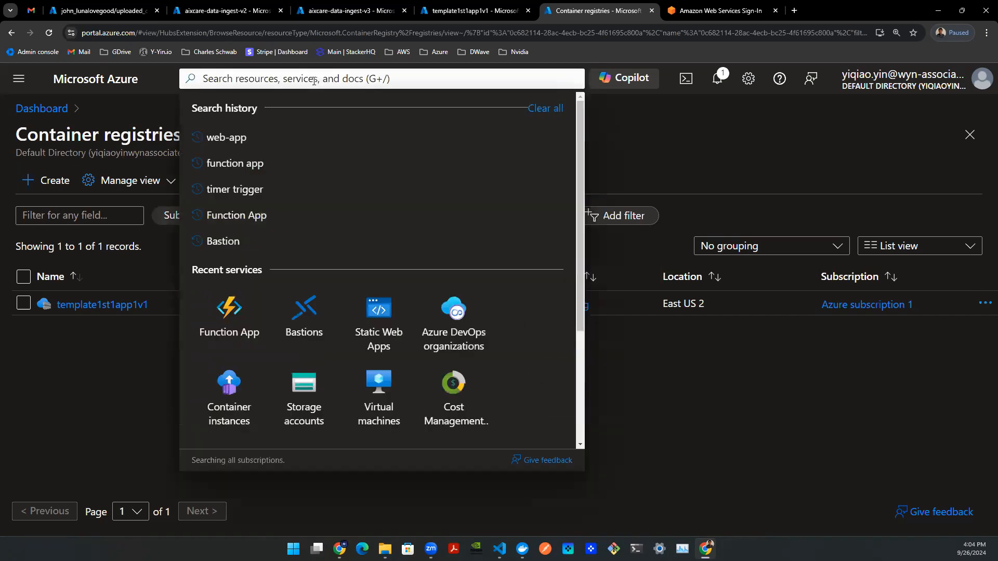
type("container")
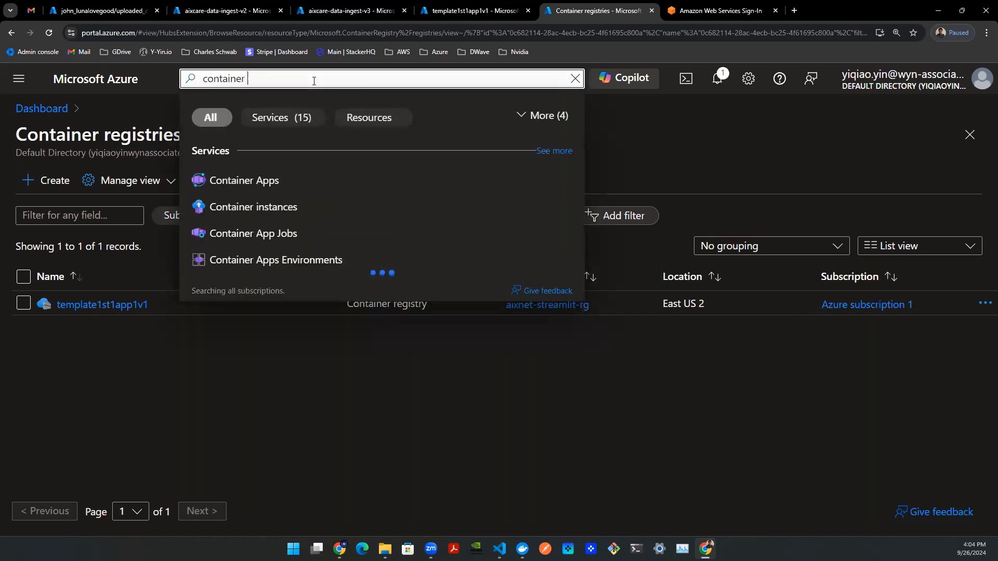
type("re")
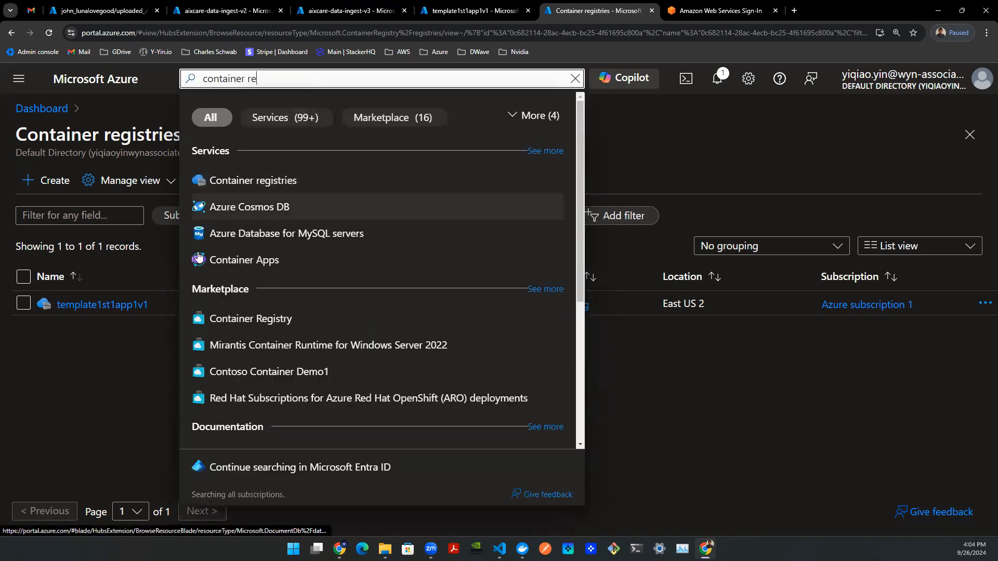
left_click(574, 78)
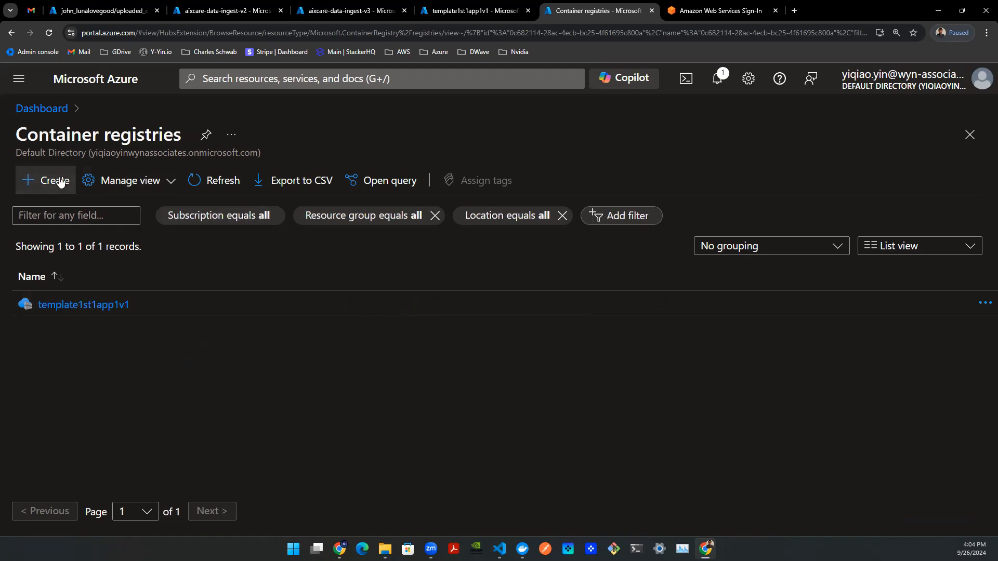
- Start a new registry with new resource group youtube-tutorial-rg and registry name template1st1app1v2
left_click(49, 180)
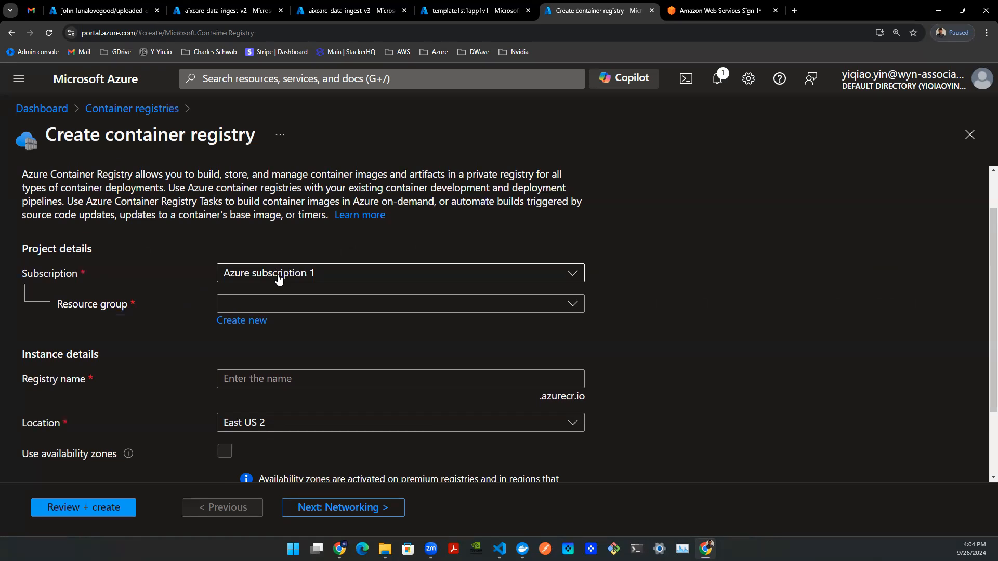
mouse_move(222, 342)
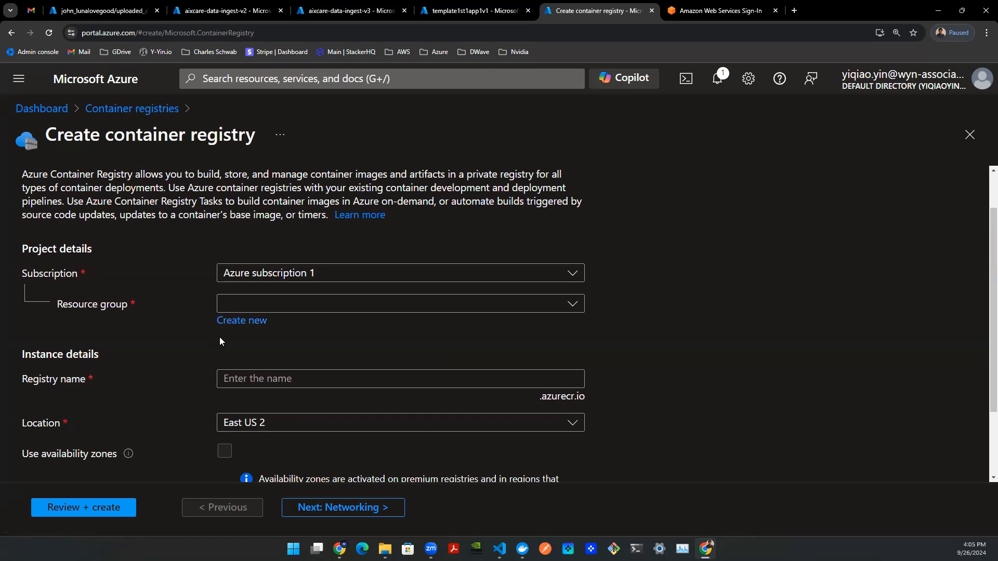
left_click(241, 320)
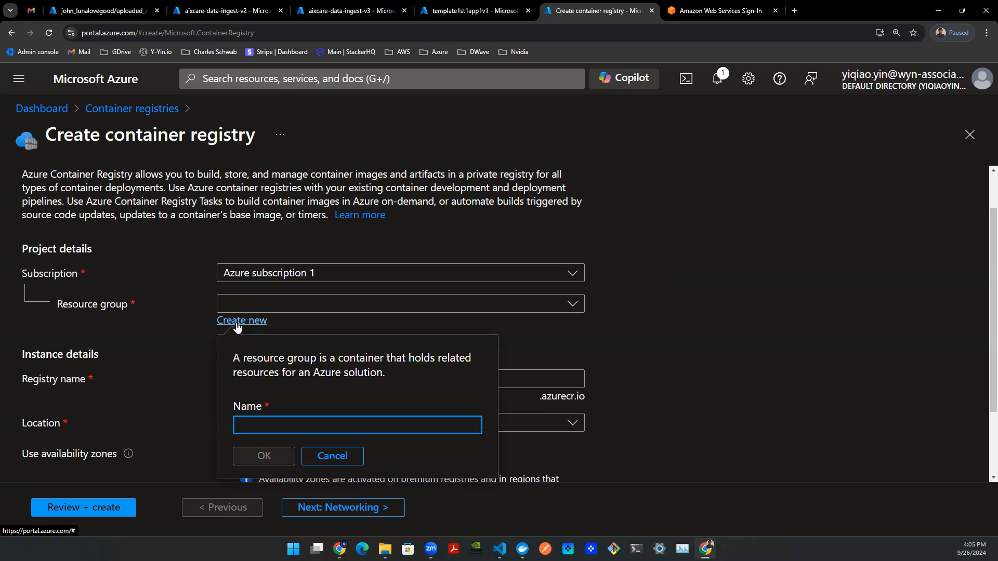
type("youtube-")
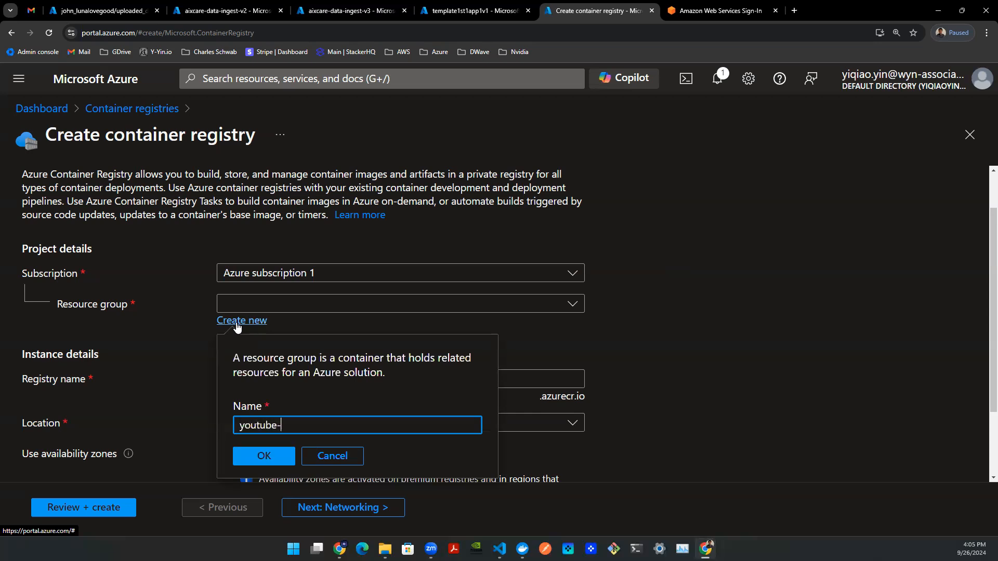
type("tutorial-rg")
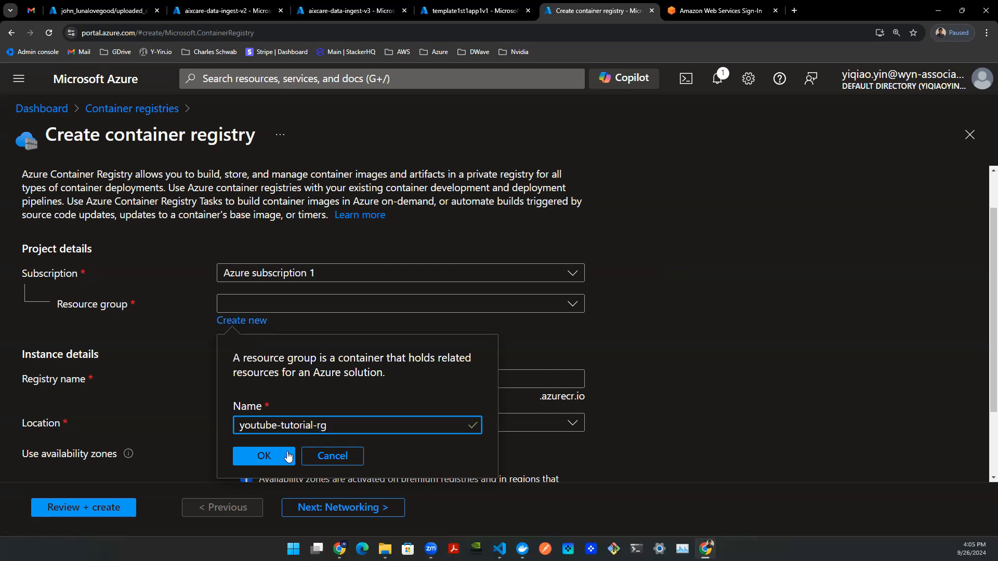
left_click(264, 456)
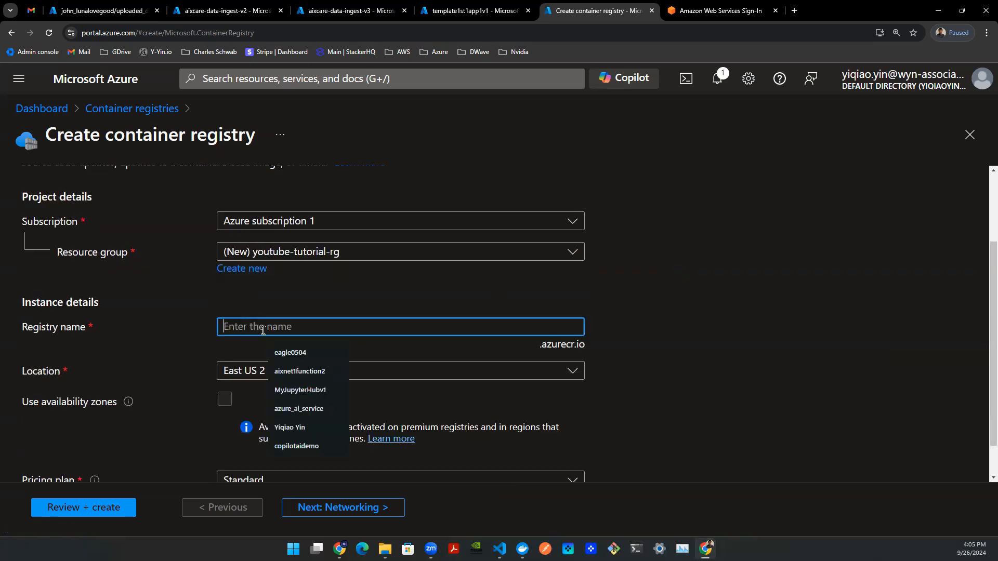
type("template1st1app1v2")
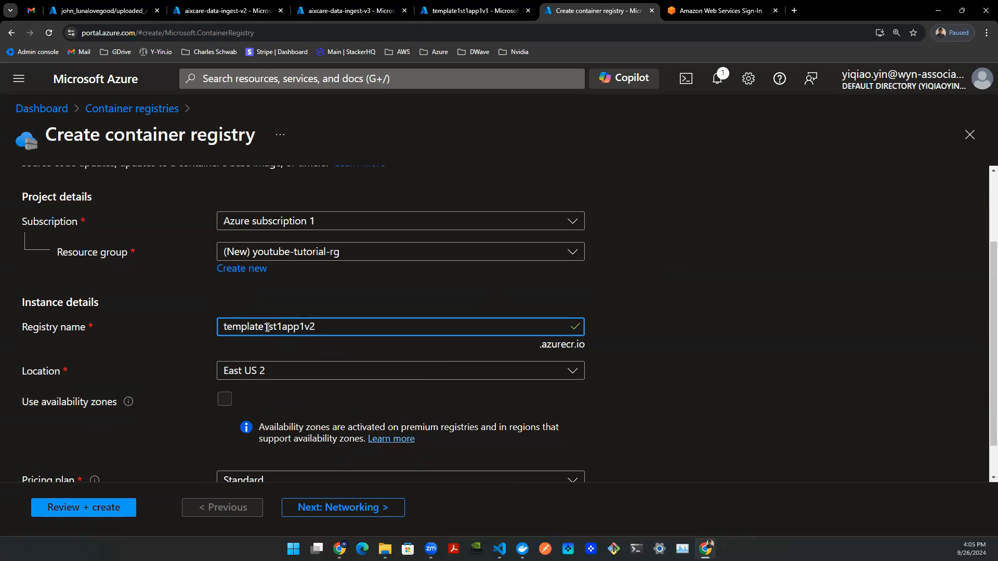
scroll("down", 3)
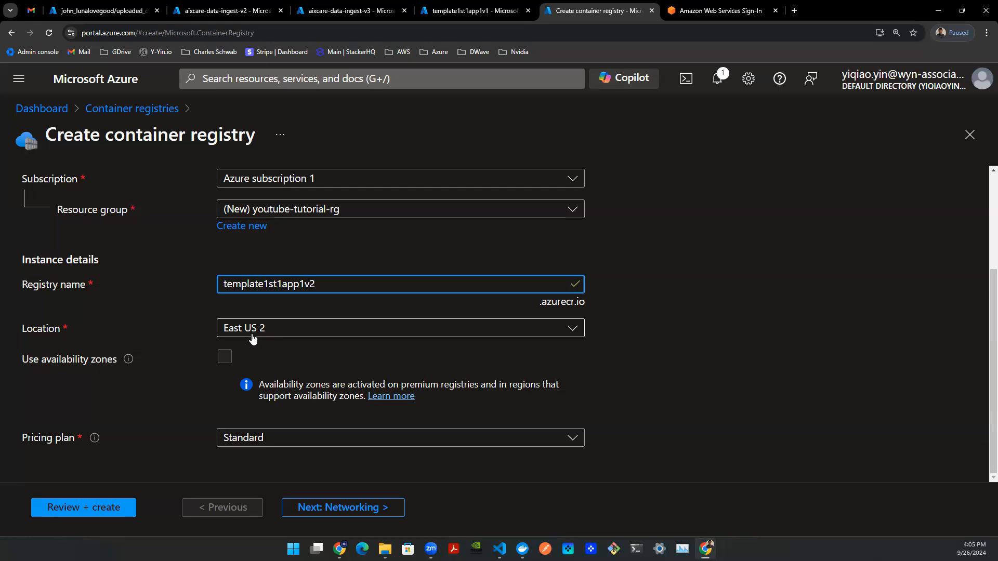
mouse_move(265, 339)
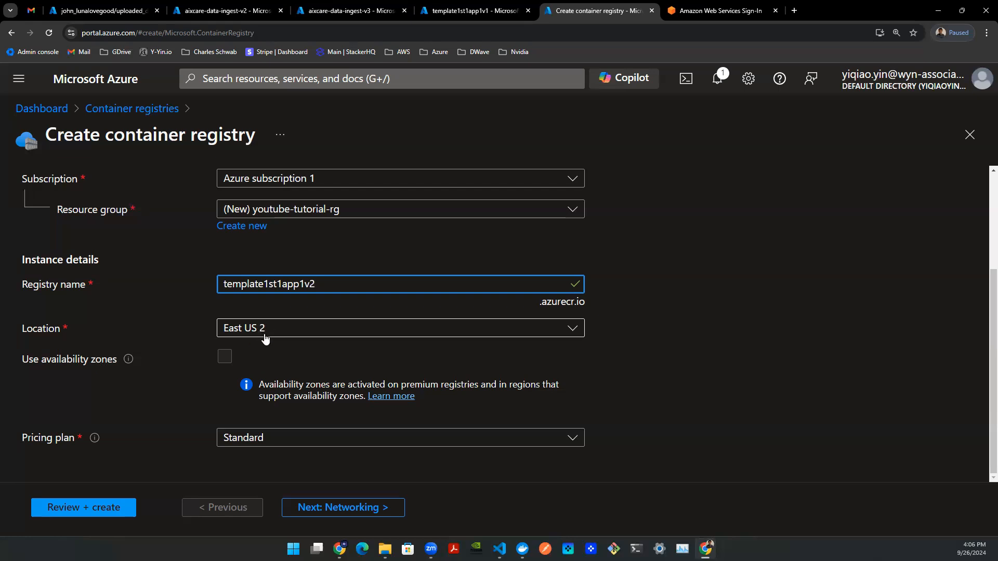
mouse_move(253, 334)
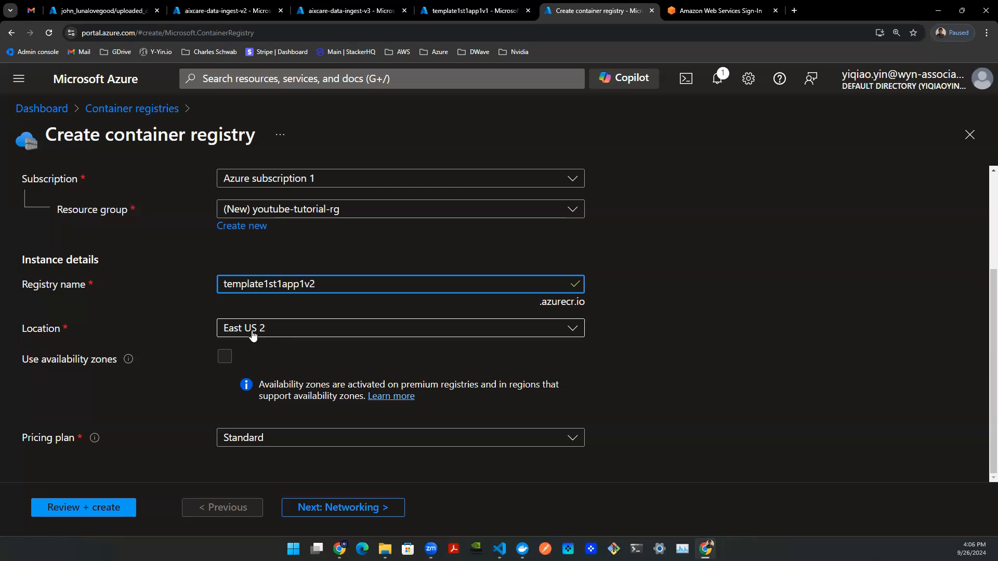
- Advance through Networking, Encryption and Tags to the validated Review + create page
left_click(343, 507)
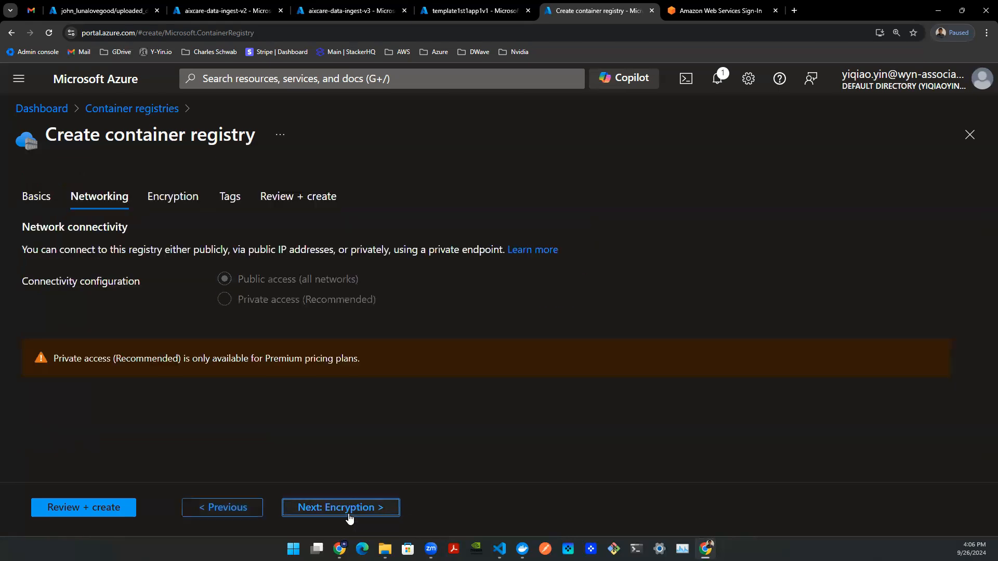
mouse_move(213, 344)
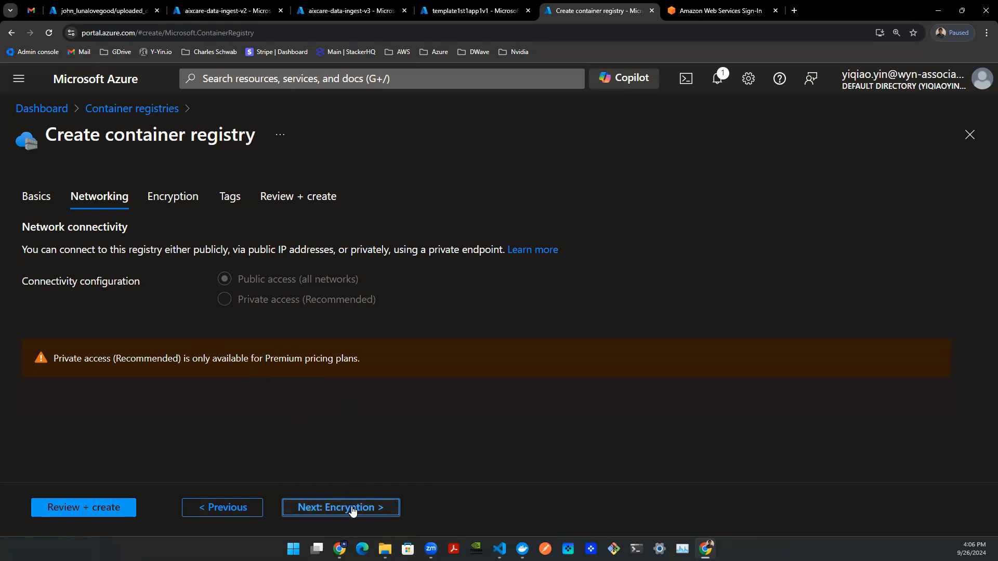
left_click(341, 508)
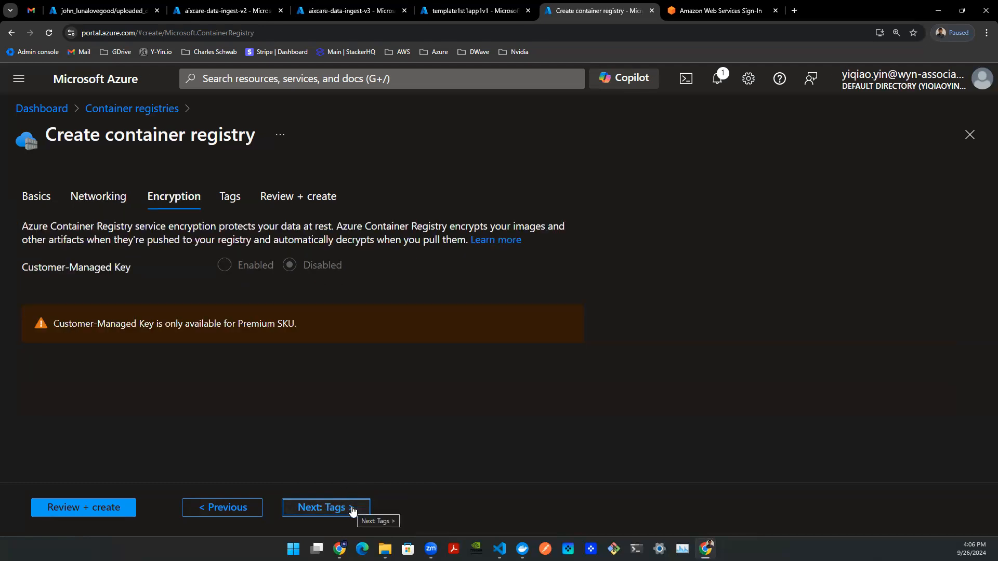
left_click(326, 507)
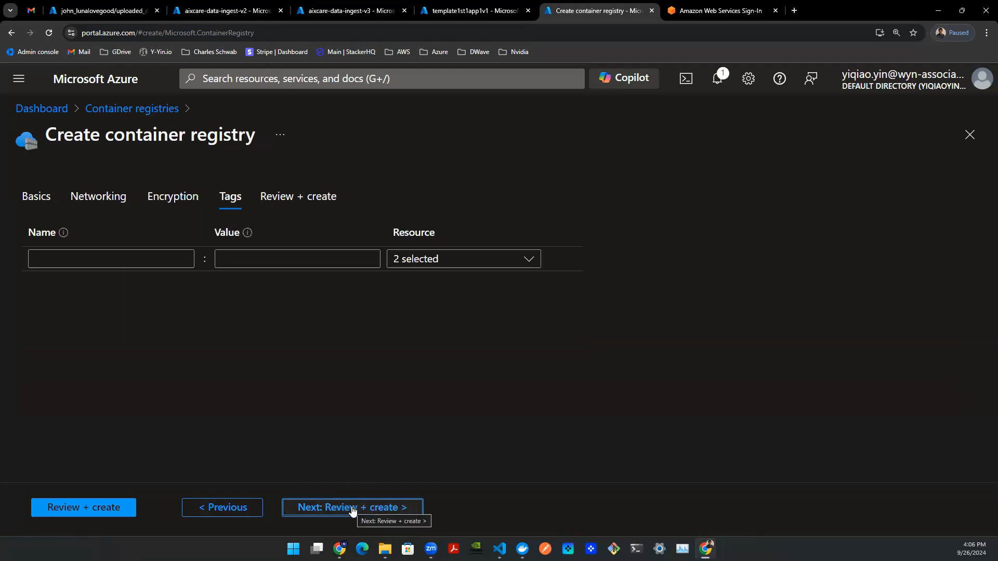
left_click(352, 507)
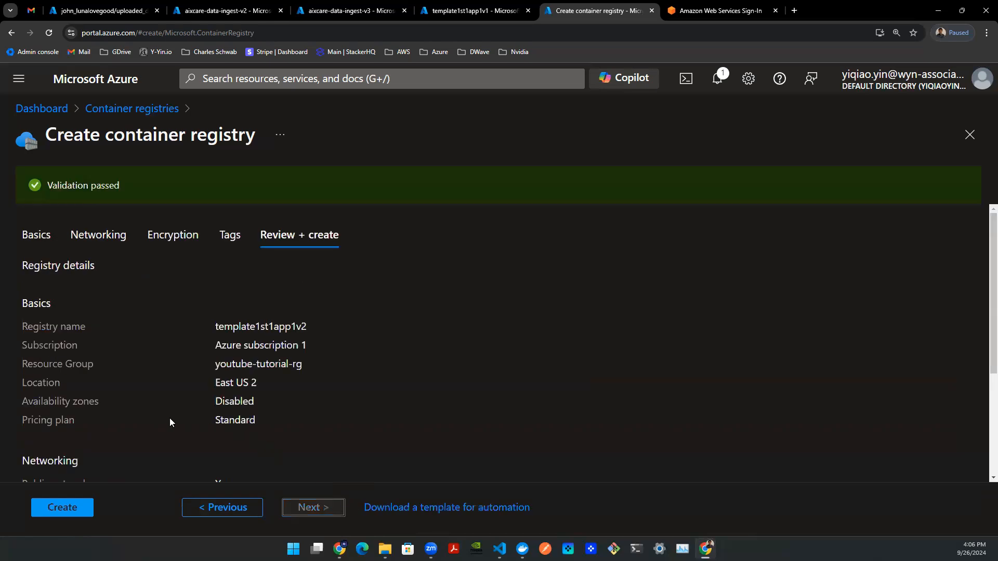
mouse_move(42, 257)
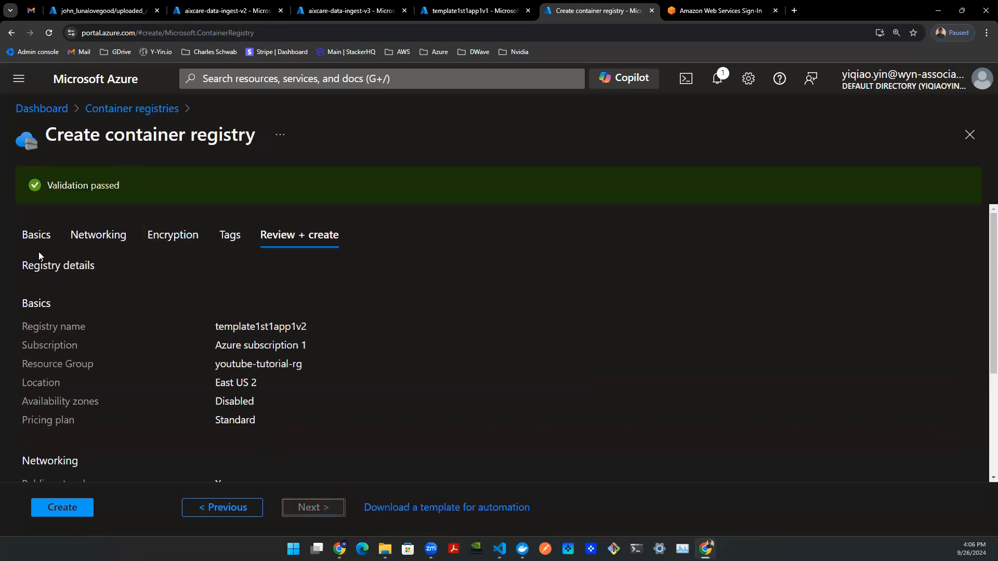
mouse_move(120, 487)
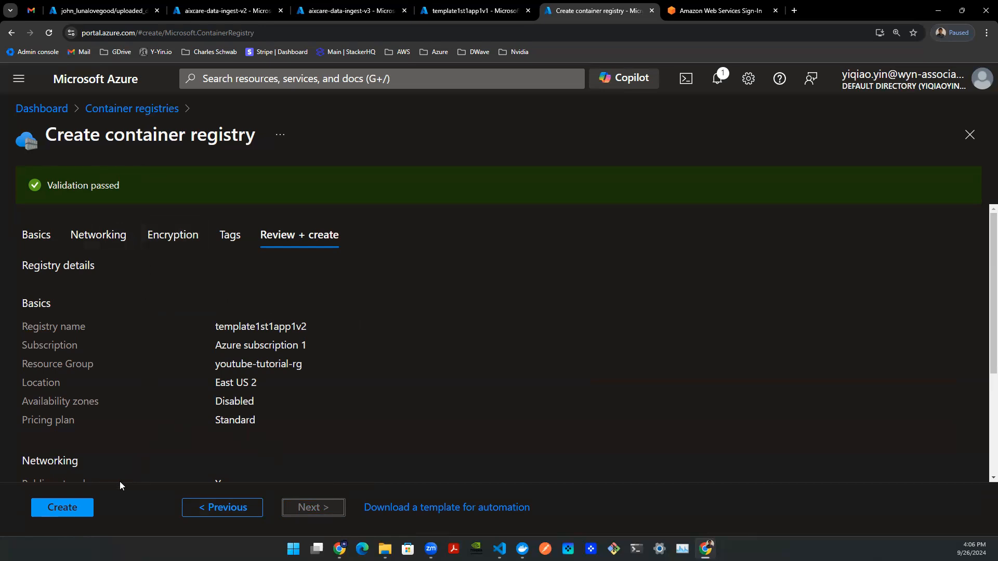
- Create registry template1st1app1v2, dismiss the deployment notice, and go to the resource
left_click(62, 508)
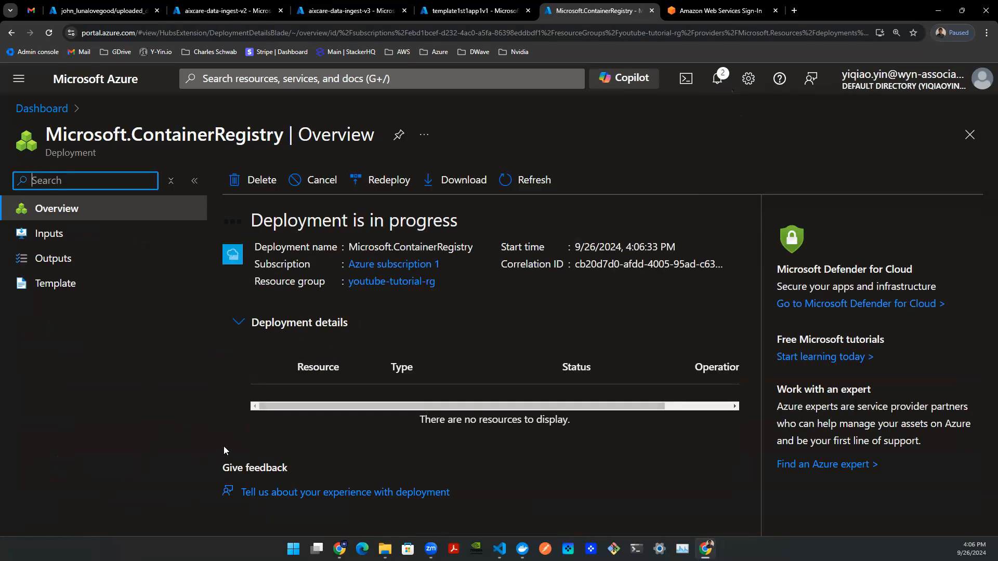
mouse_move(400, 238)
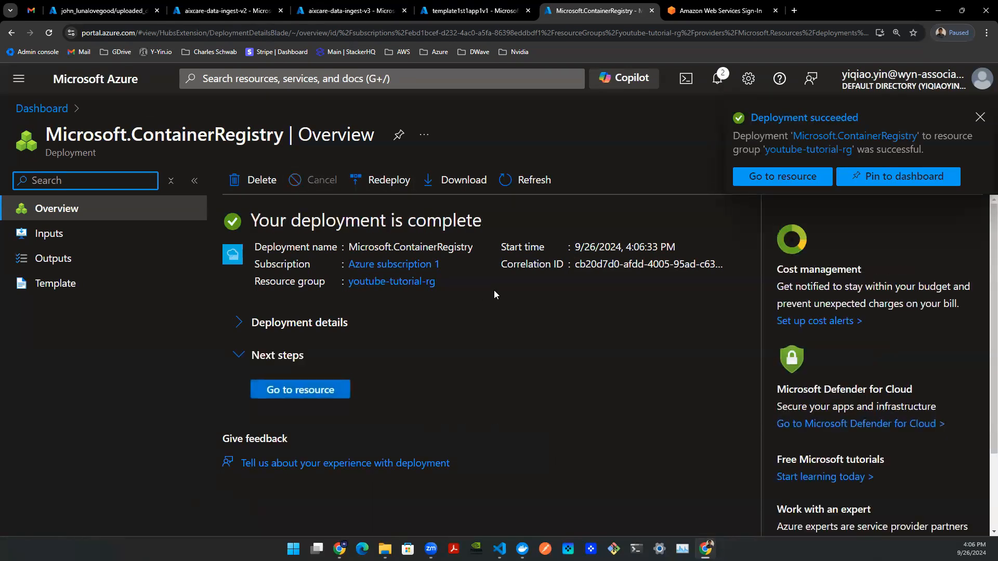
mouse_move(274, 418)
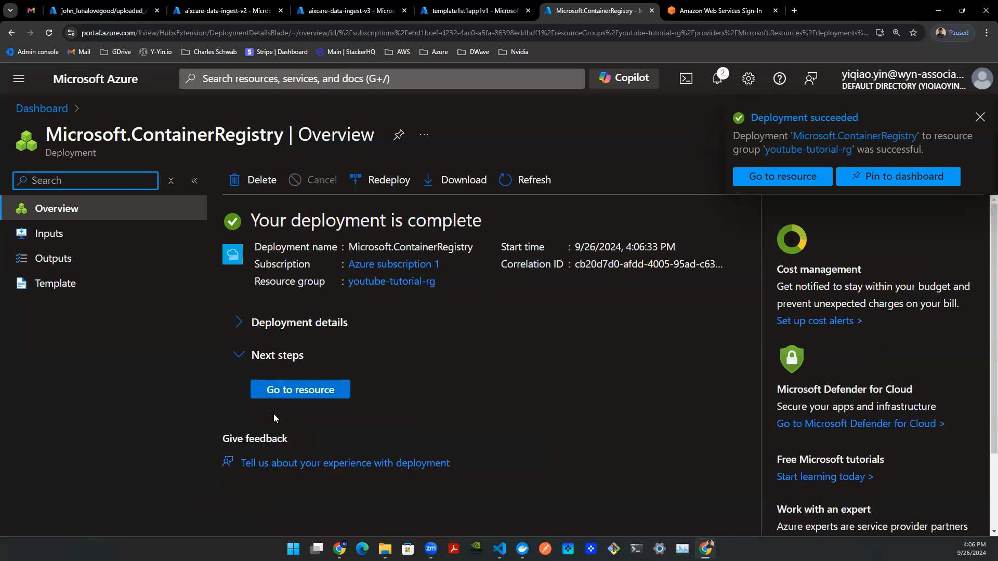
left_click(980, 117)
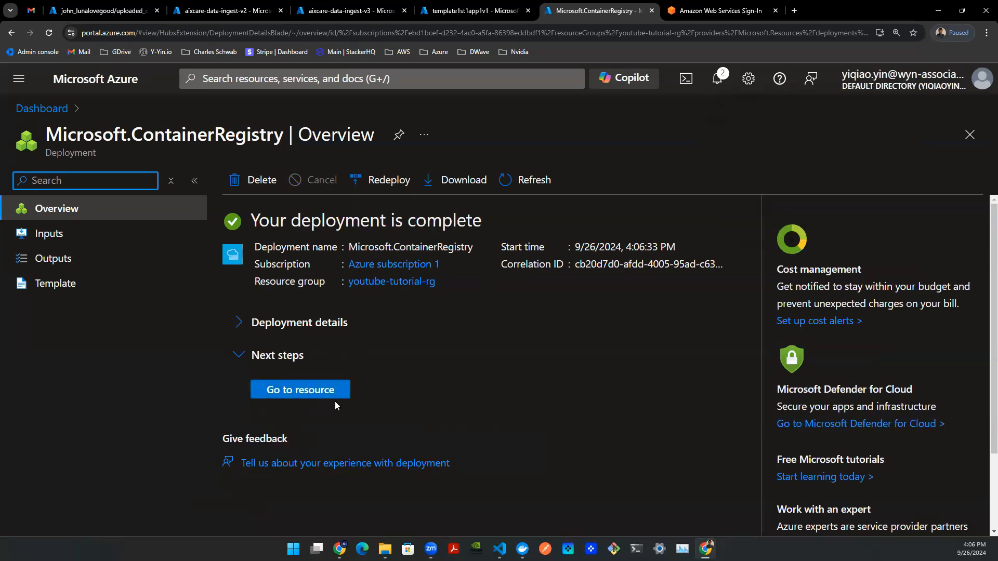
left_click(300, 389)
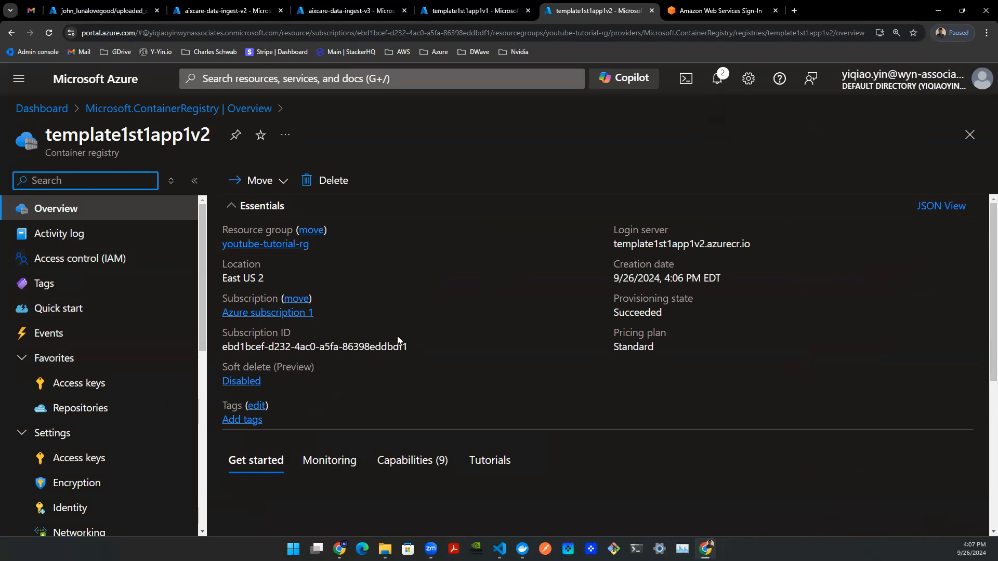
mouse_move(257, 243)
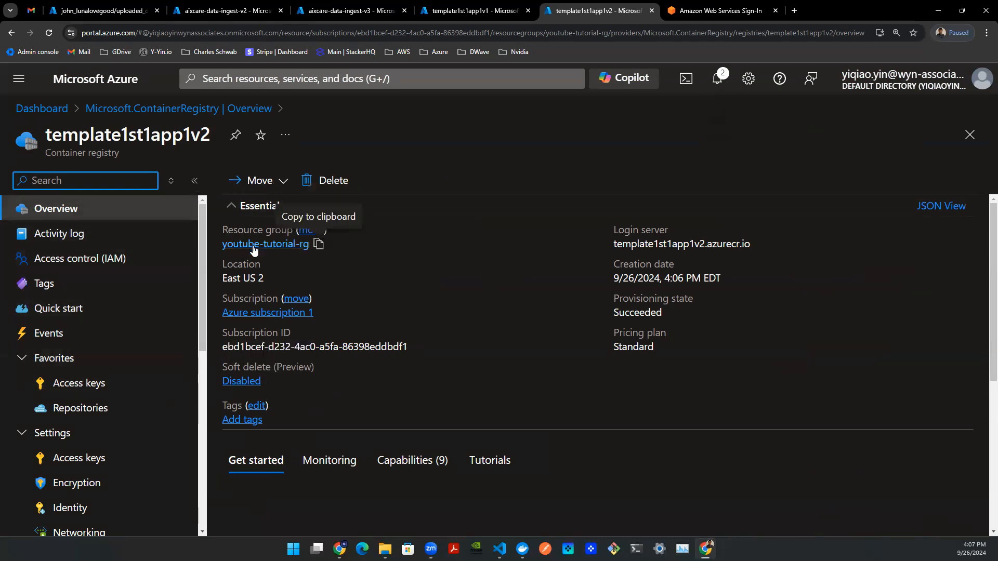
mouse_move(473, 291)
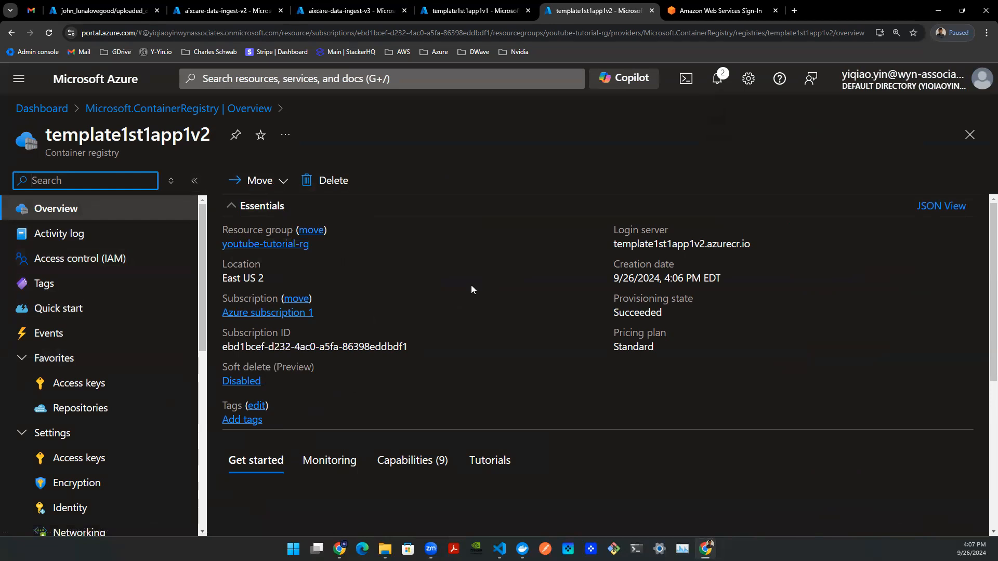
- Open the Access keys page of the template1st1app1v2 registry
left_click(79, 383)
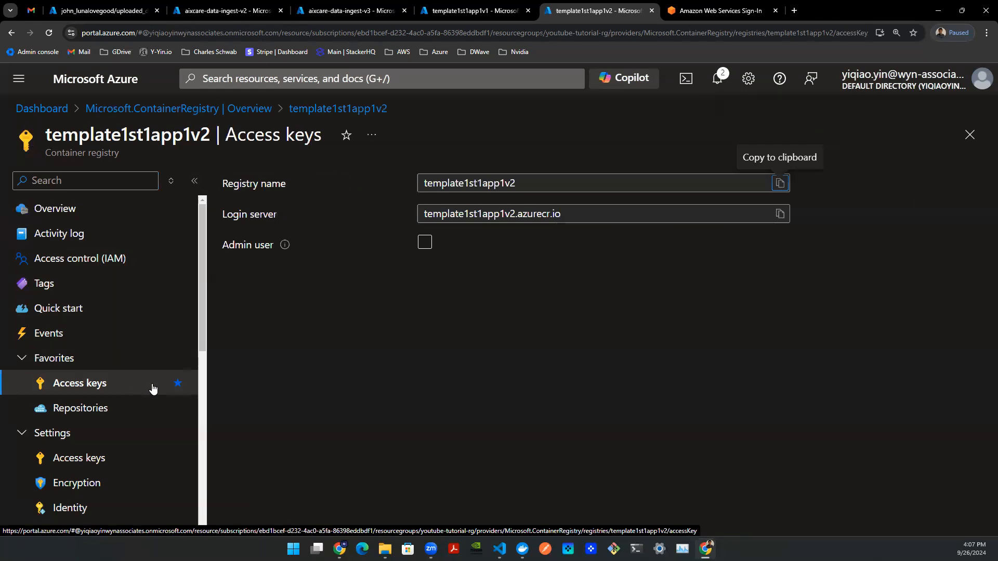
- Turn on the Admin user checkbox and dismiss the Admin user activated notice
left_click(425, 242)
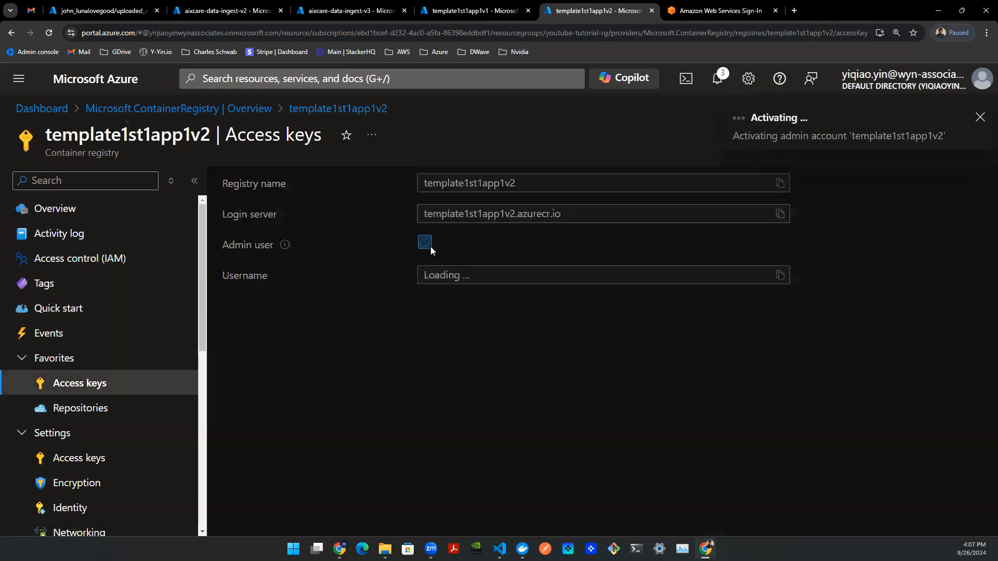
left_click(424, 243)
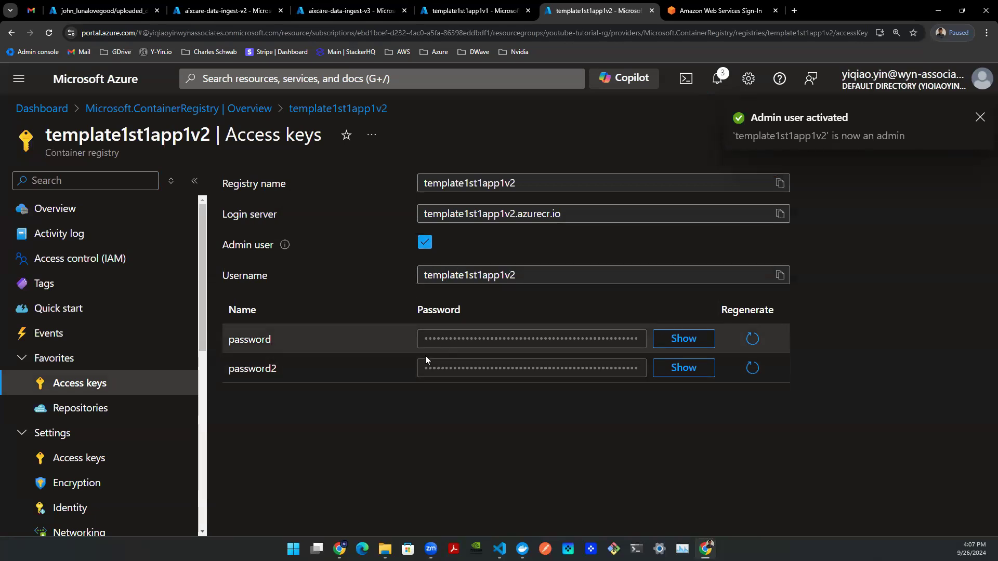
left_click(980, 116)
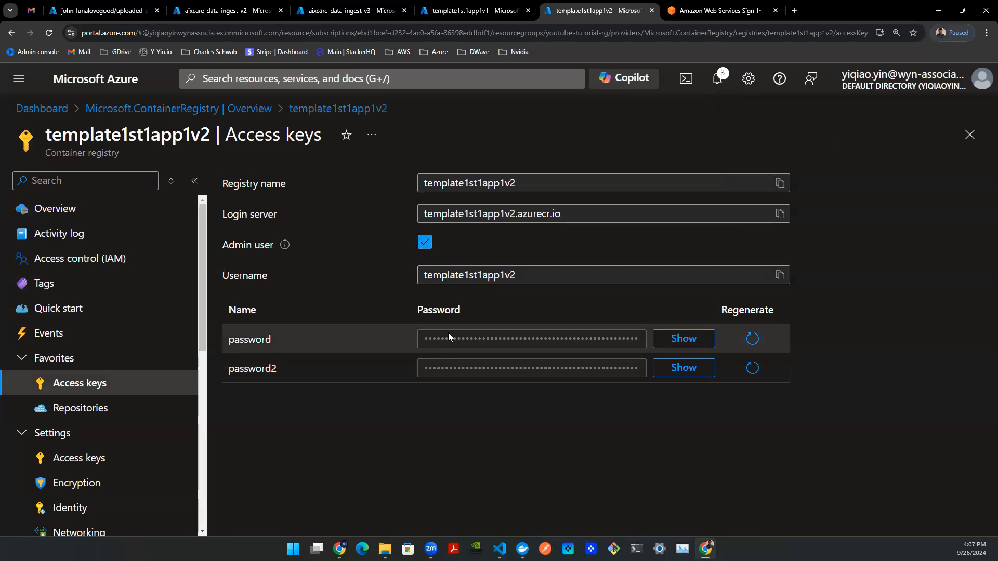